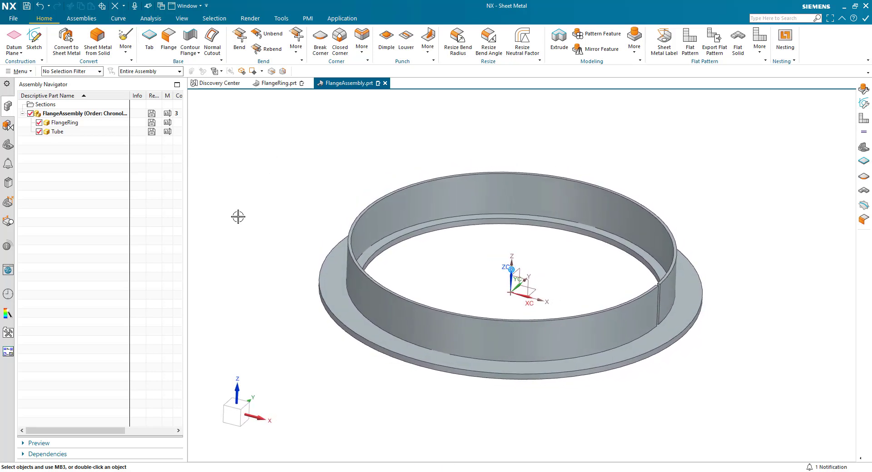
# Make FlangeRing the work part (after briefly switching to Tube).
pyautogui.doubleClick(63, 123)
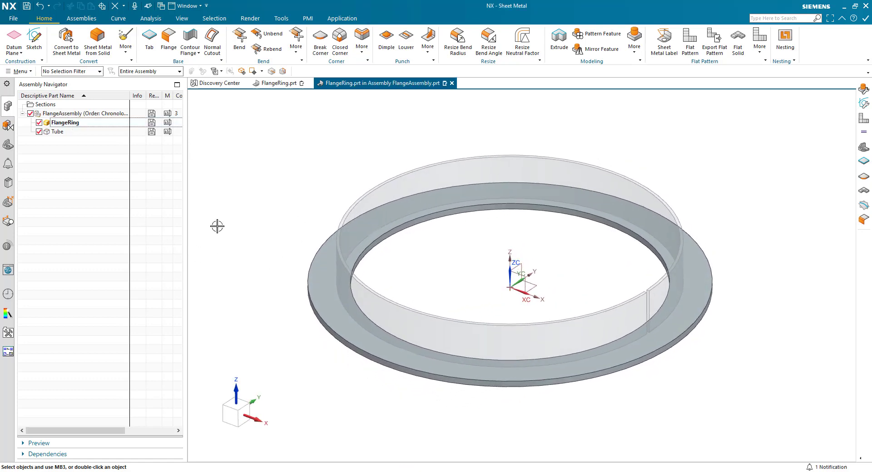
pyautogui.doubleClick(57, 132)
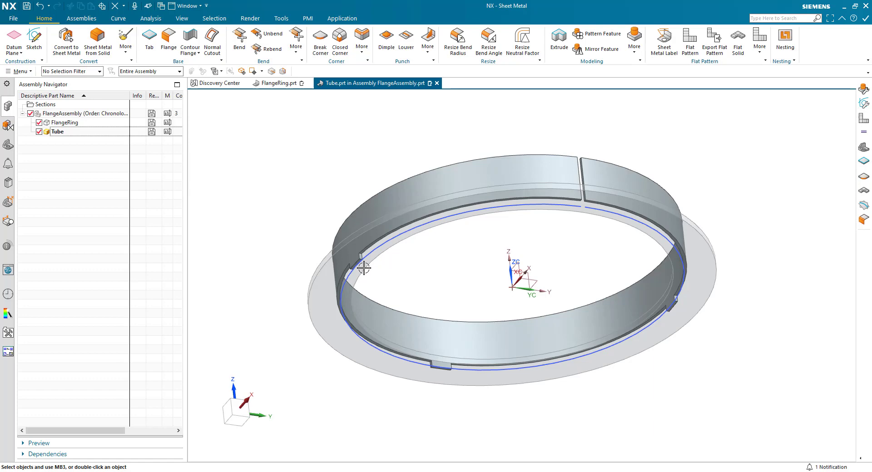
pyautogui.moveTo(365, 267)
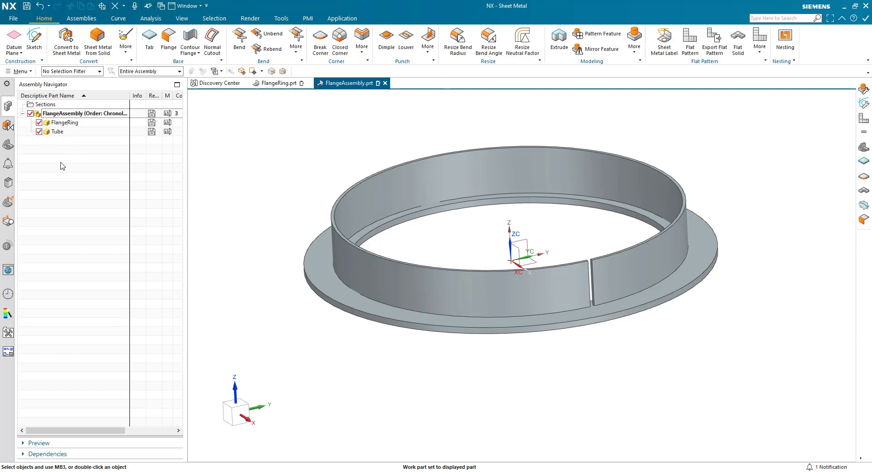
pyautogui.doubleClick(65, 123)
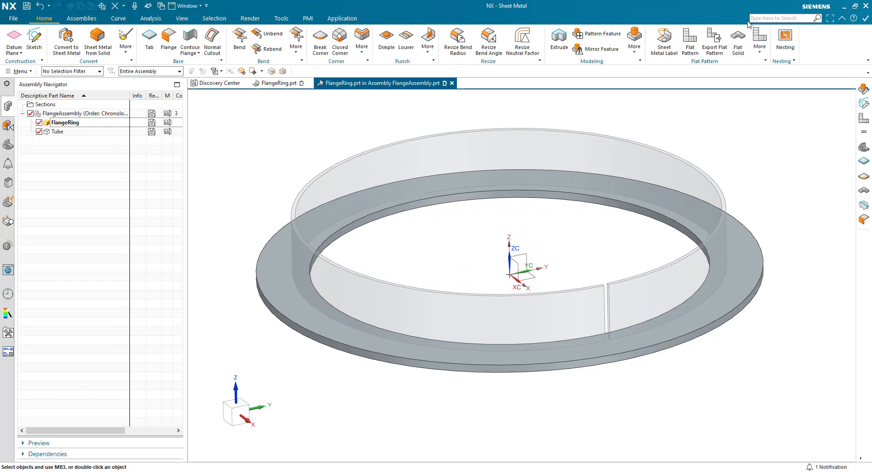
# Link the Tube's whole body into FlangeRing via WAVE Geometry Linker.
pyautogui.write('wave')
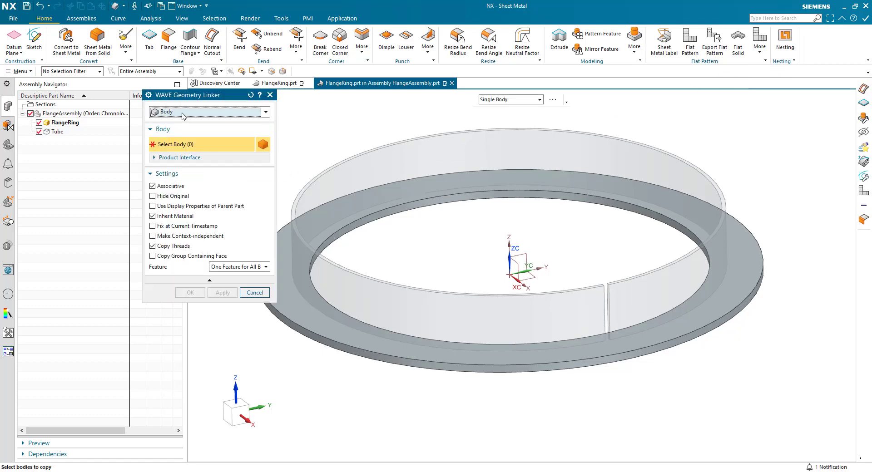
pyautogui.click(339, 157)
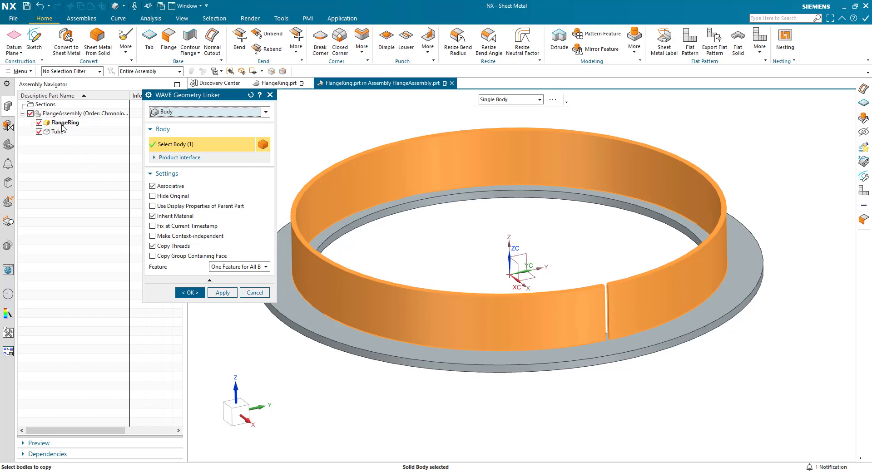
pyautogui.click(189, 292)
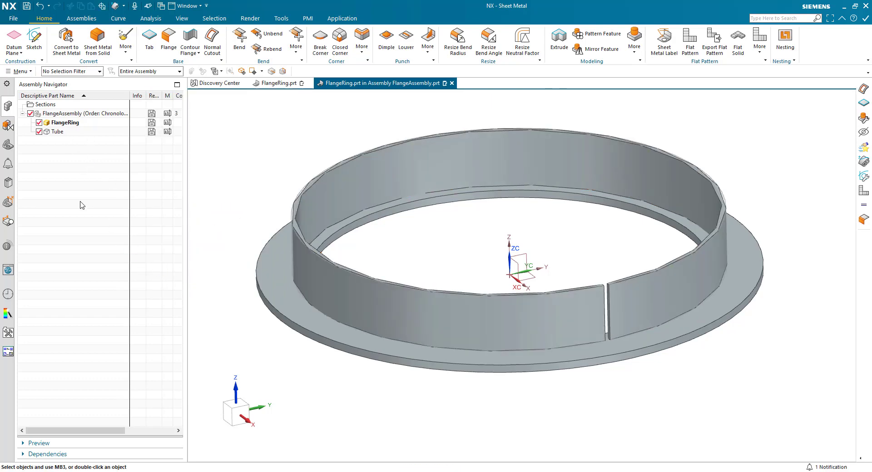
pyautogui.click(8, 145)
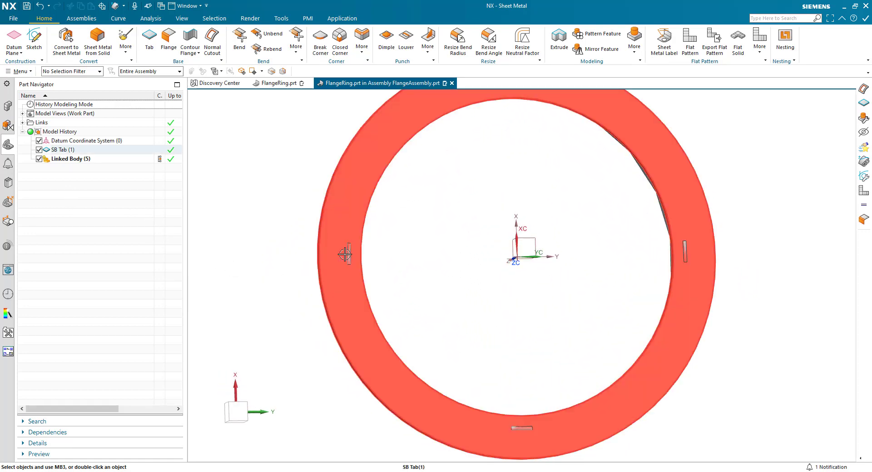
pyautogui.moveTo(345, 254)
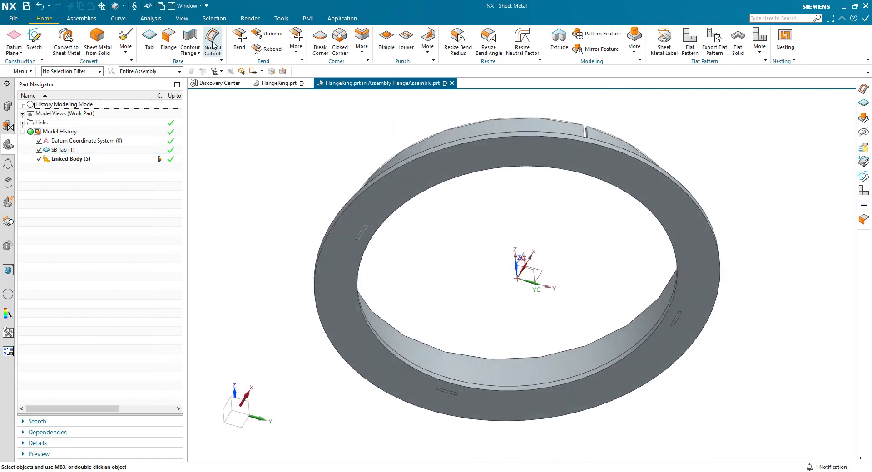
# Begin a Normal Cutout through the flange ring.
pyautogui.click(212, 42)
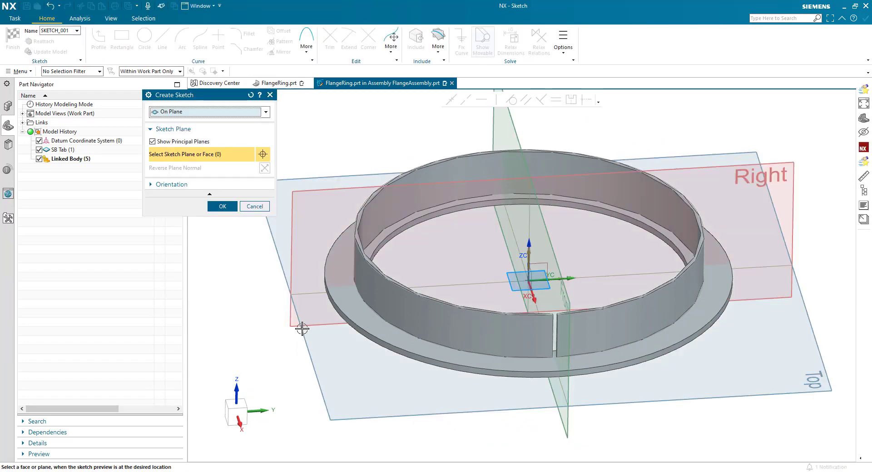
# Place the cutout sketch on the flange ring's face.
pyautogui.click(221, 206)
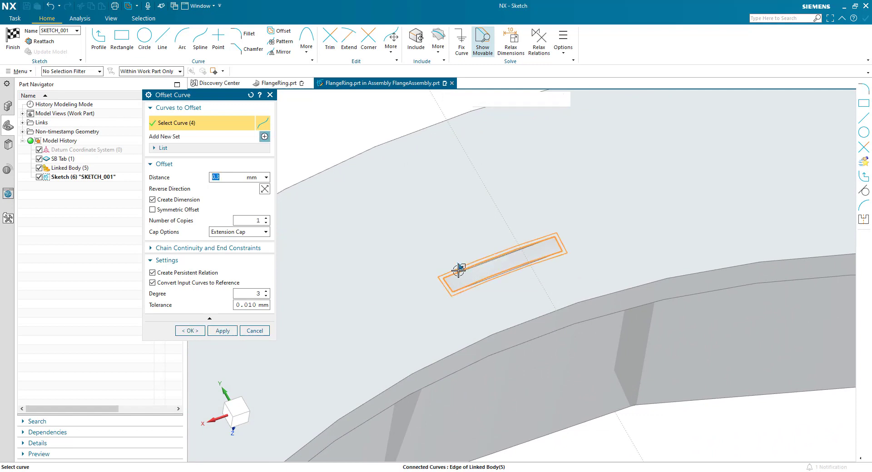
# Offset the remaining tab outlines by 0.3 mm in the clearance sketch.
pyautogui.click(460, 270)
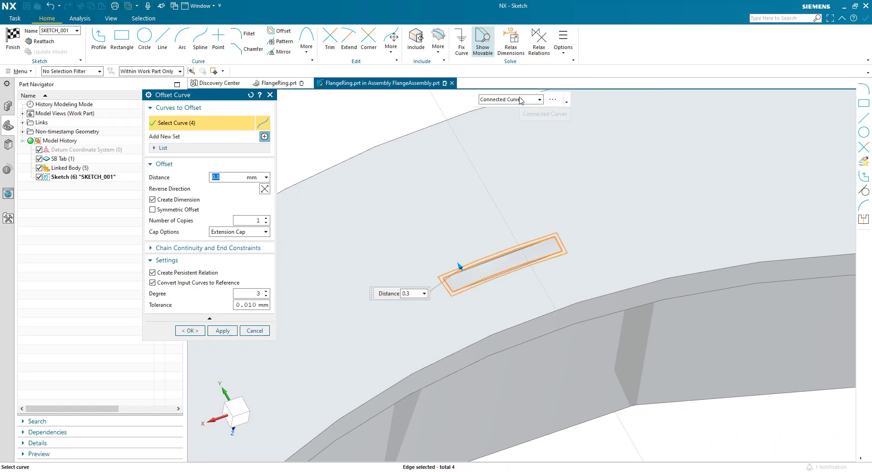
pyautogui.moveTo(570, 234)
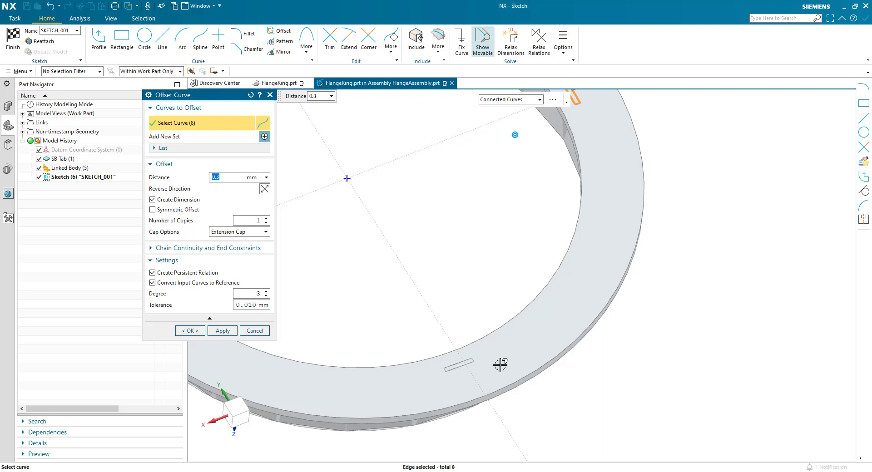
pyautogui.click(448, 366)
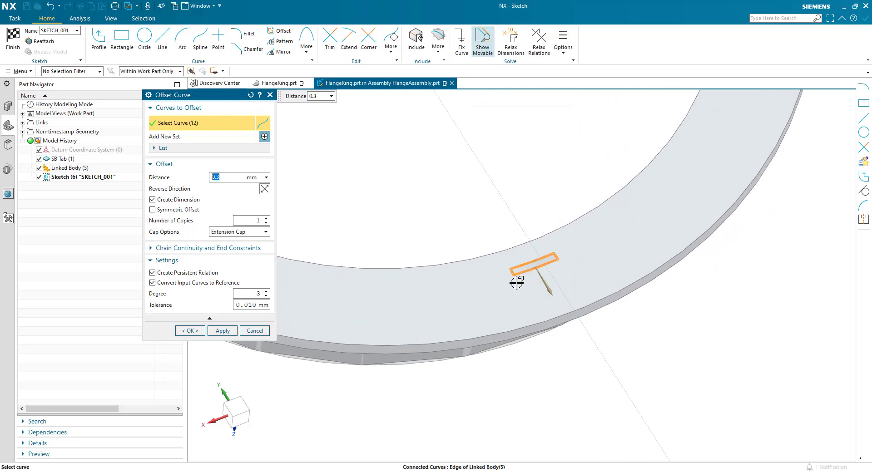
pyautogui.click(190, 330)
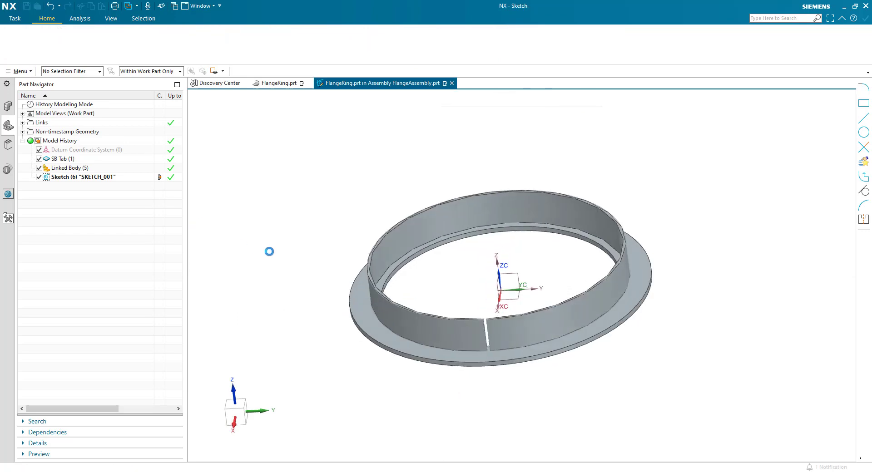
# Cut the clearance slots through the flange ring using the offset sketch, checking the preview.
pyautogui.click(212, 42)
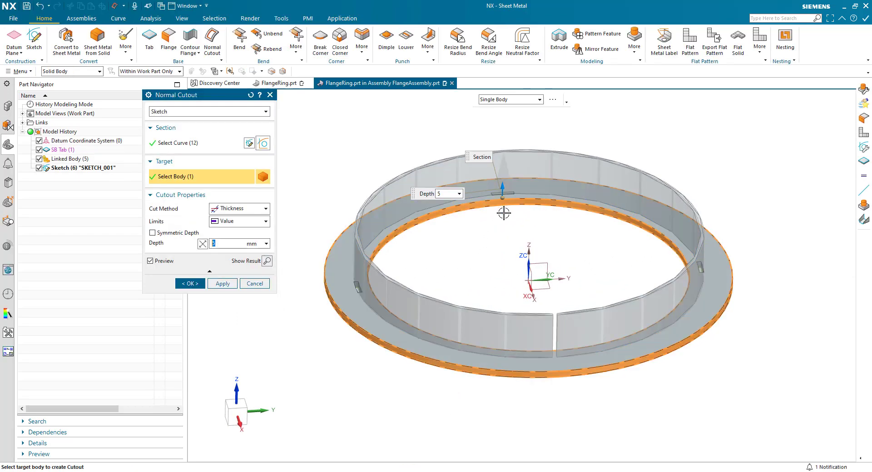
pyautogui.moveTo(504, 213); pyautogui.dragTo(503, 284)
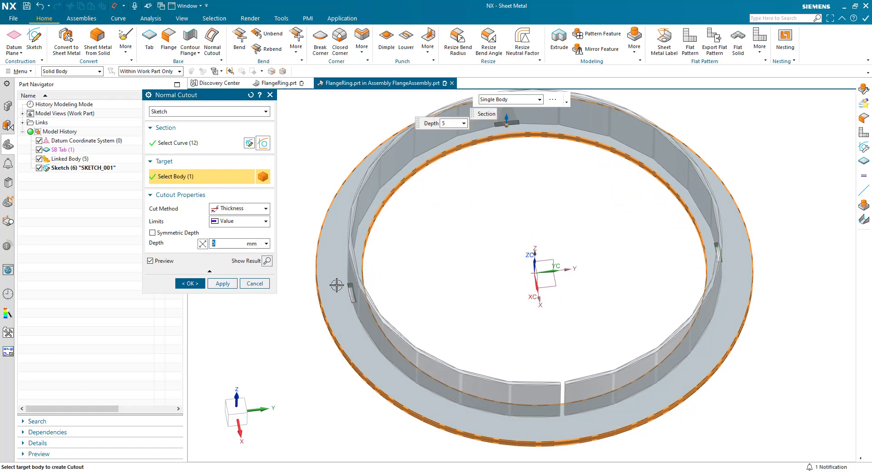
pyautogui.click(189, 284)
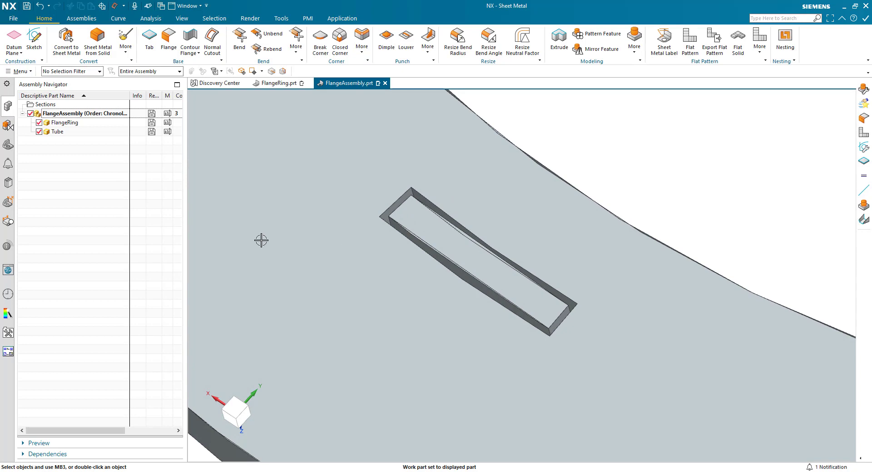
# Inspect the slotted flange ring, then make a component the work part for in-place editing.
pyautogui.click(65, 123)
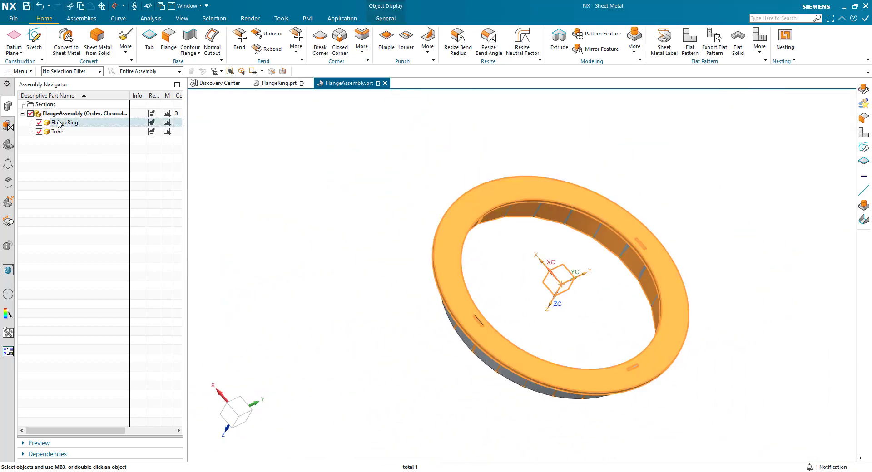
pyautogui.doubleClick(66, 123)
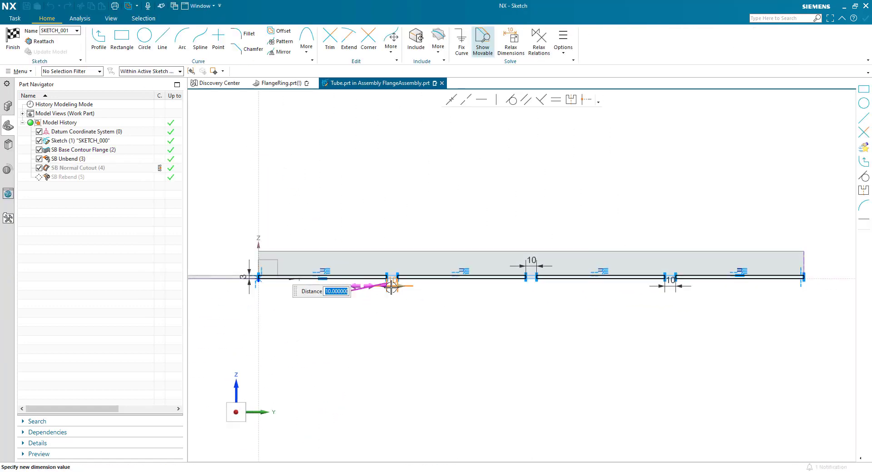
# Set the tube's notch dimension to 20 and confirm the rebuilt cutout.
pyautogui.write('20')
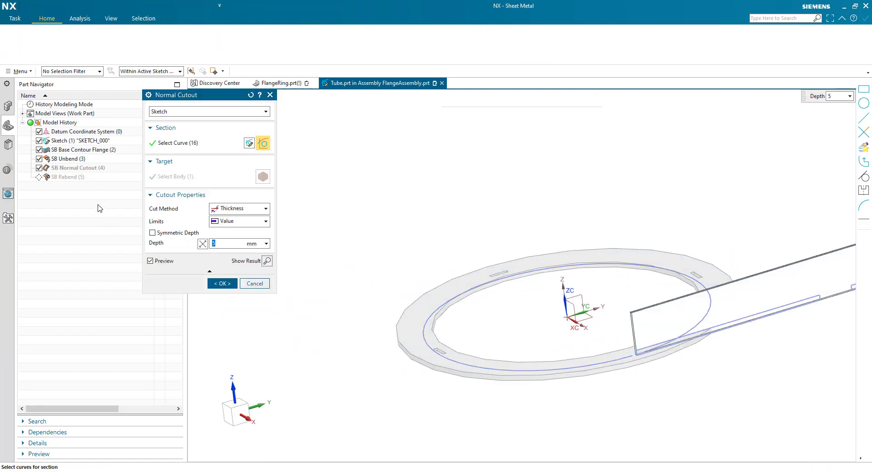
pyautogui.click(221, 283)
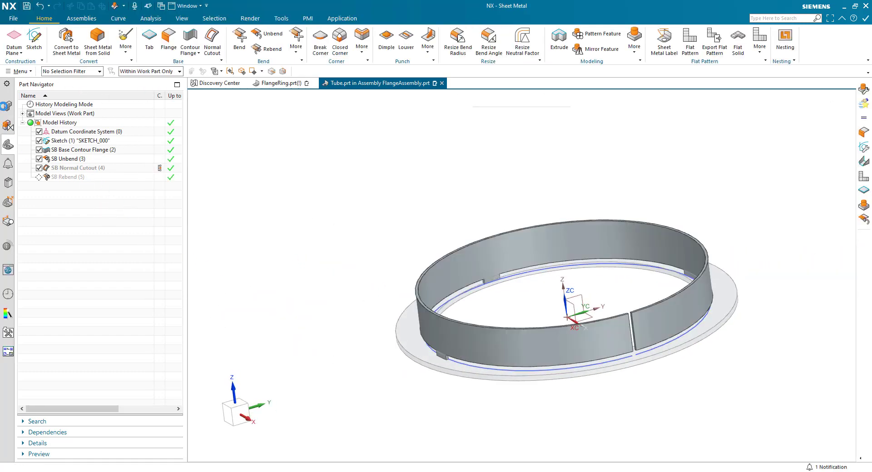